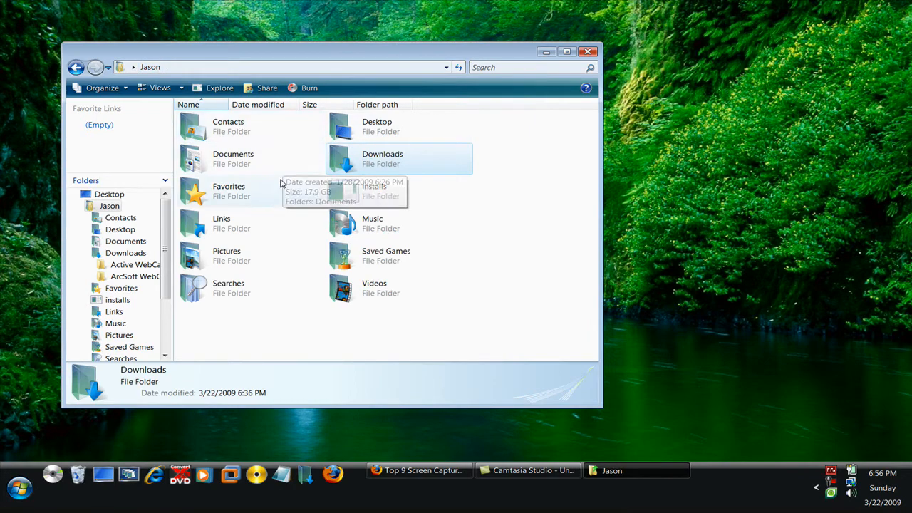
- Open Documents\ejectcd and copy the ejectcd application onto the desktop
{"action": "double_click", "coordinate": [234, 158]}
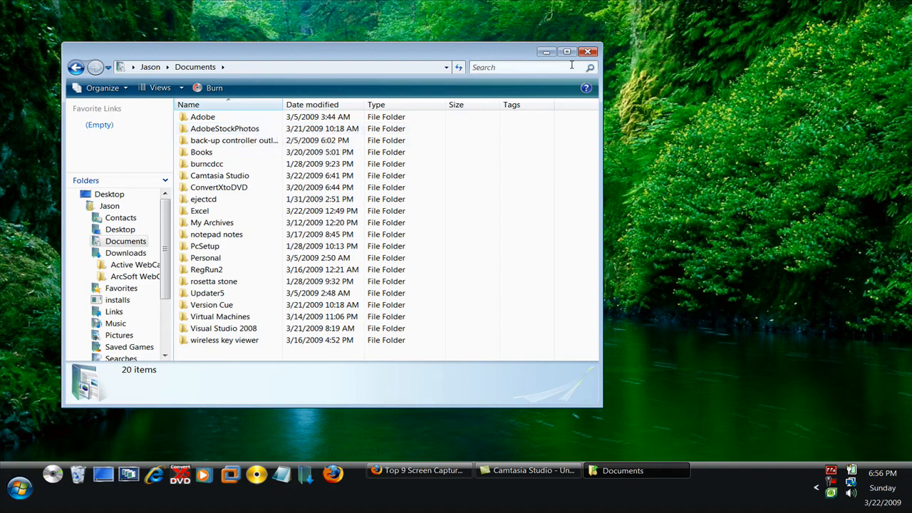
{"action": "double_click", "coordinate": [202, 200]}
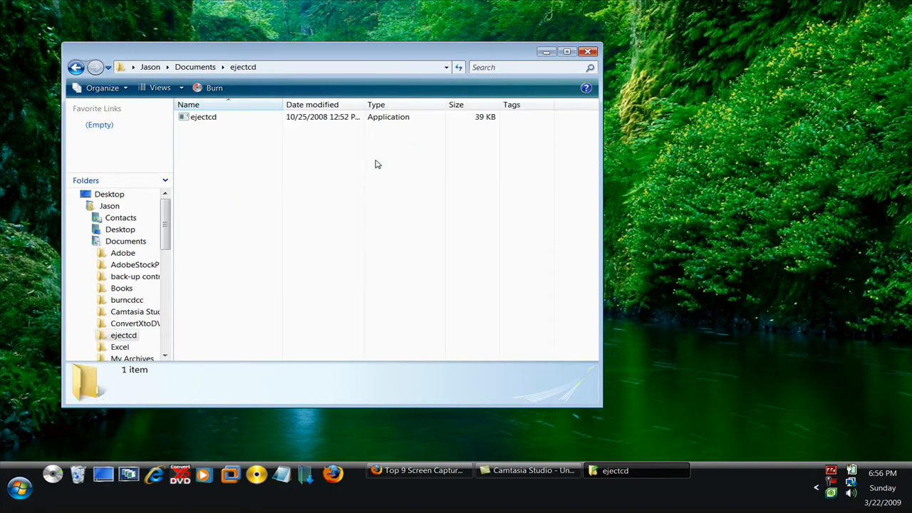
{"action": "mouse_move", "coordinate": [268, 129]}
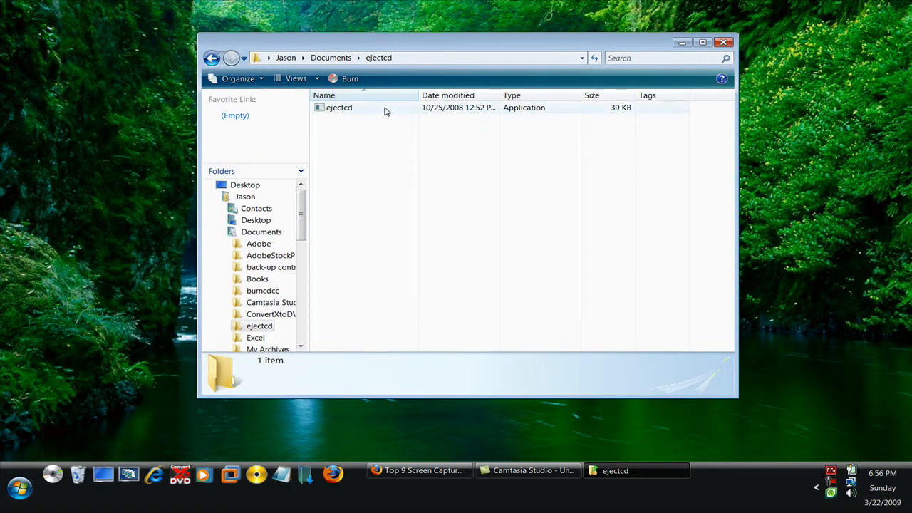
{"action": "right_click", "coordinate": [339, 106]}
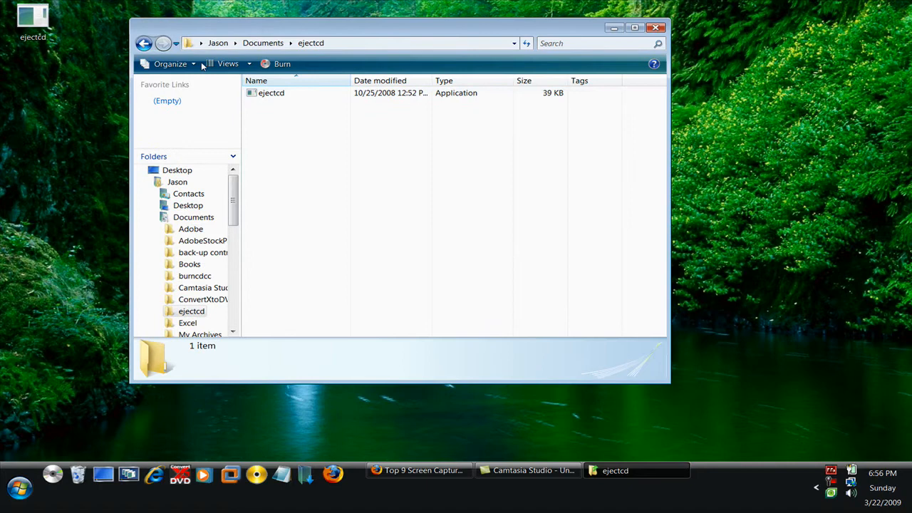
- Look at the View settings in Folder and Search Options and close without changes
{"action": "left_click", "coordinate": [170, 63]}
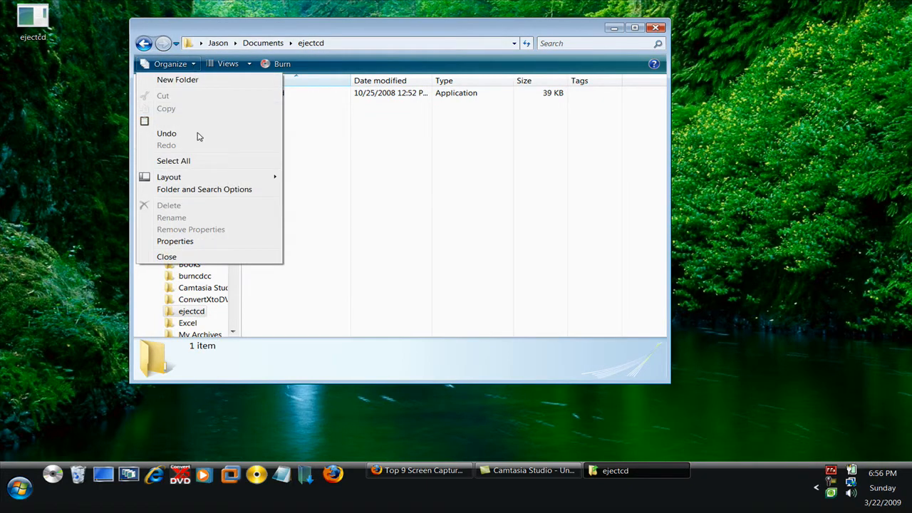
{"action": "left_click", "coordinate": [205, 188]}
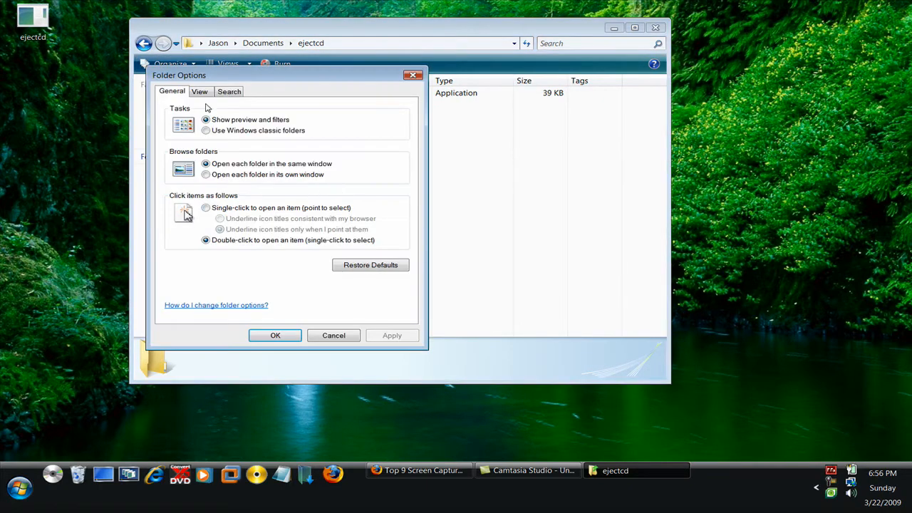
{"action": "left_click", "coordinate": [199, 91]}
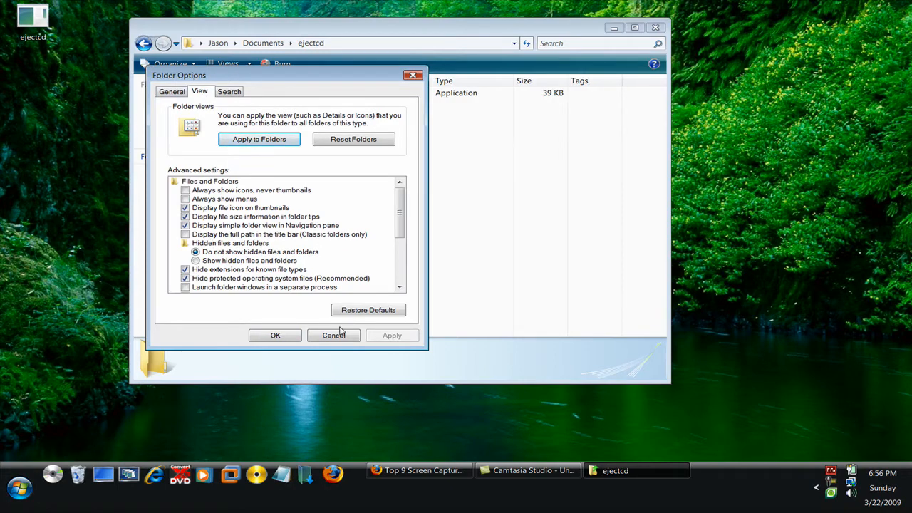
{"action": "left_click", "coordinate": [171, 64]}
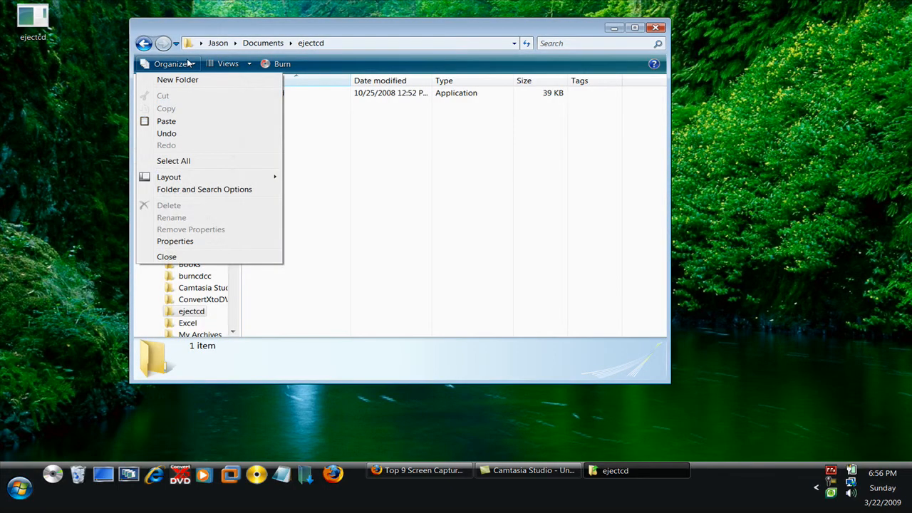
{"action": "mouse_move", "coordinate": [199, 194]}
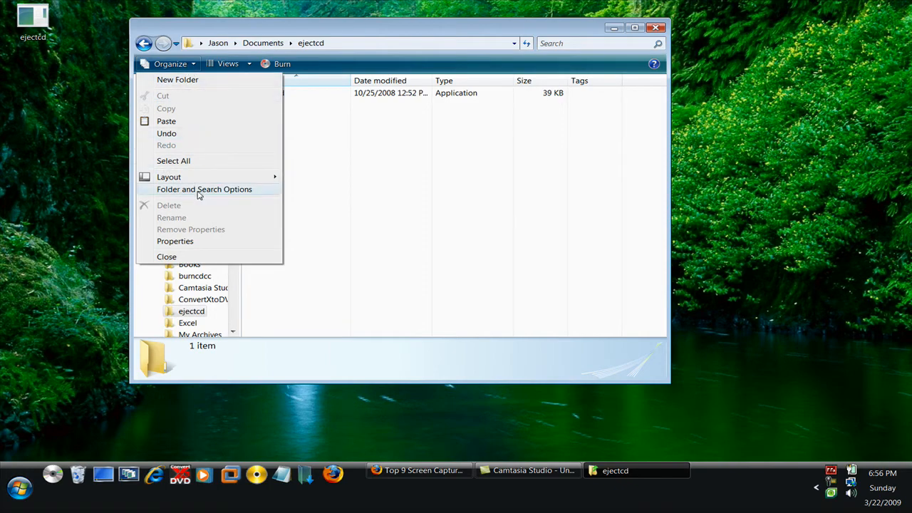
- Uncheck 'Hide extensions for known file types' and apply, so ejectcd.exe shows its extension
{"action": "left_click", "coordinate": [204, 188]}
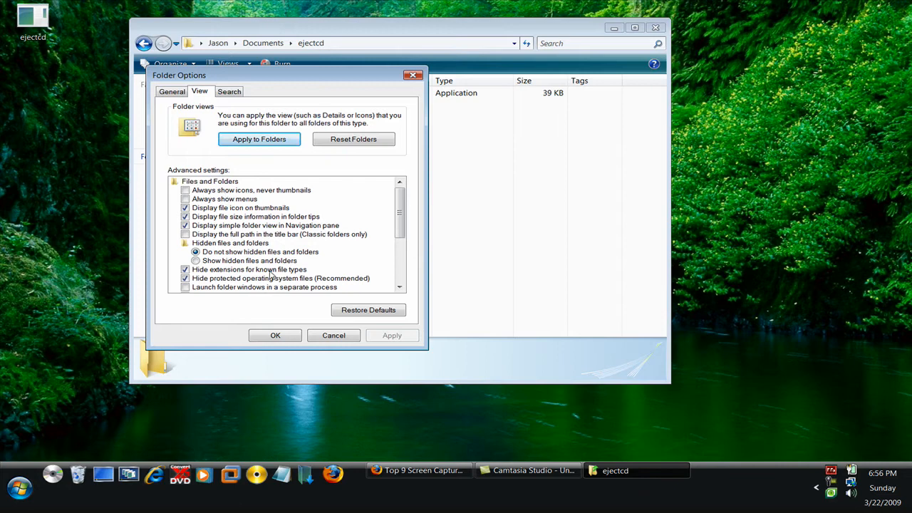
{"action": "left_click", "coordinate": [185, 270]}
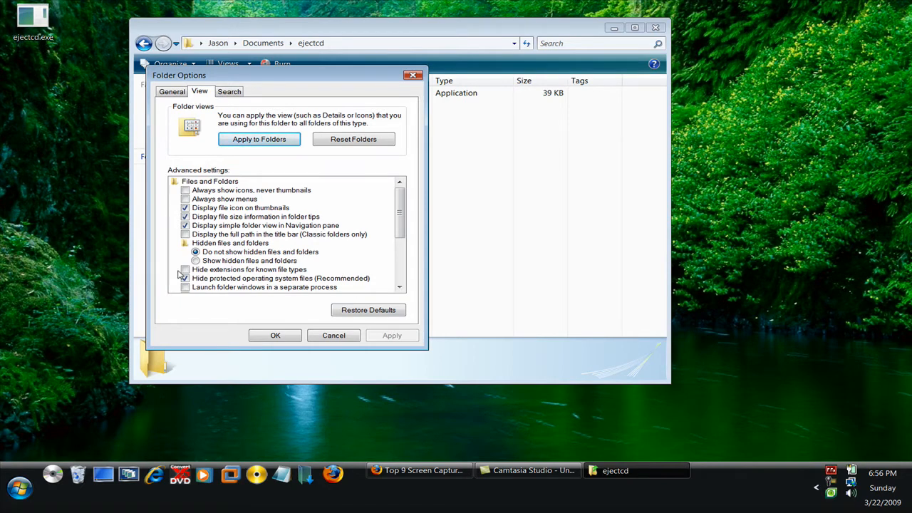
{"action": "left_click", "coordinate": [185, 269]}
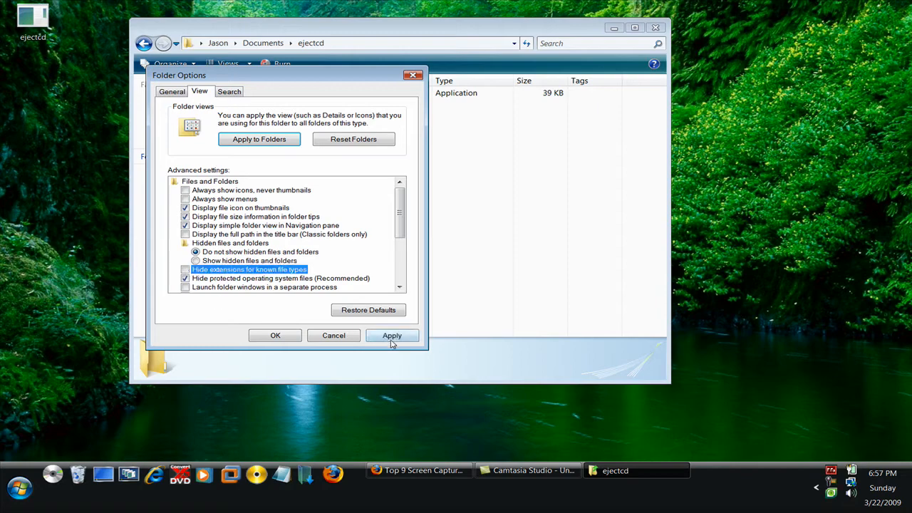
{"action": "left_click", "coordinate": [391, 334]}
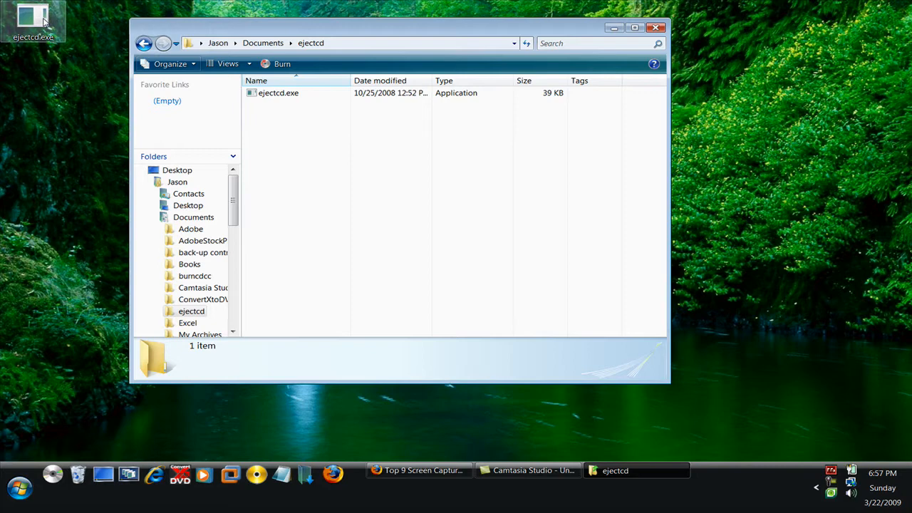
- Rename the desktop ejectcd.exe to ejectcd.pdf and accept the extension-change warning
{"action": "right_click", "coordinate": [34, 13]}
{"action": "type", "text": "pdf"}
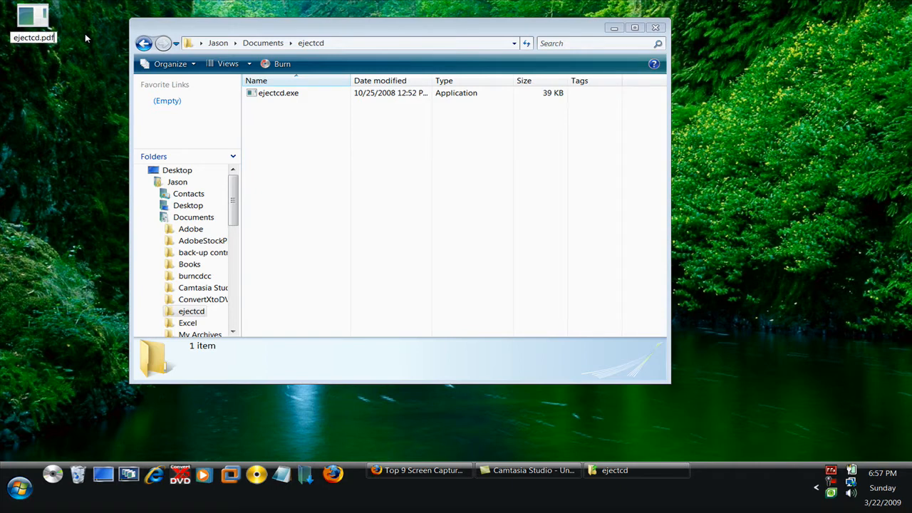
{"action": "mouse_move", "coordinate": [63, 99]}
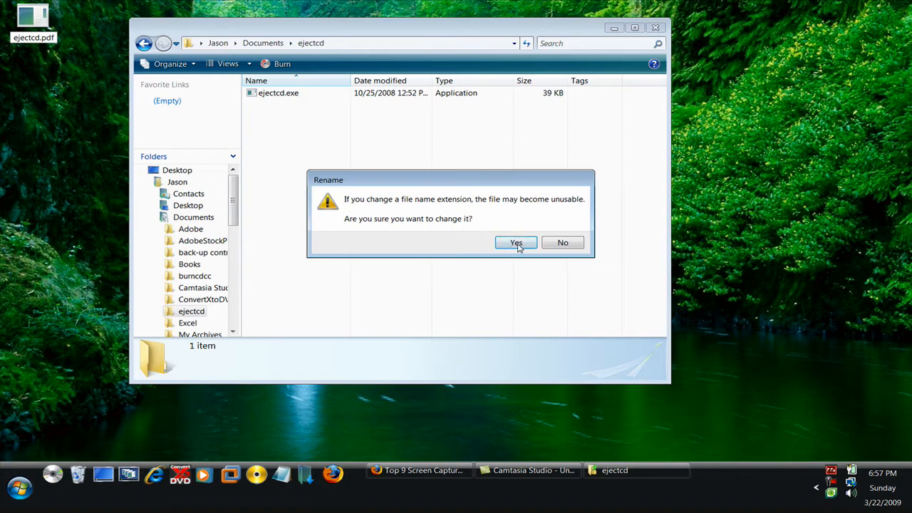
{"action": "left_click", "coordinate": [515, 243]}
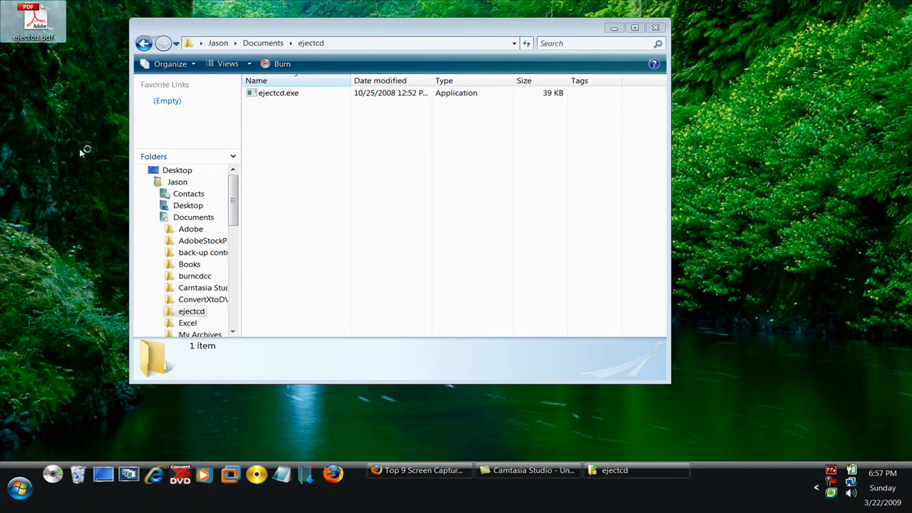
- Open ejectcd.pdf from the desktop and dismiss Acrobat's cannot-open error
{"action": "double_click", "coordinate": [34, 17]}
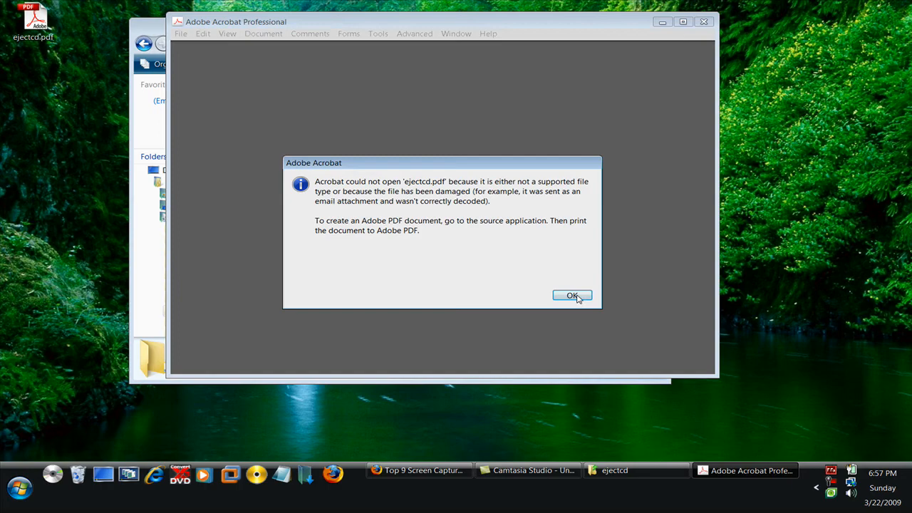
{"action": "left_click", "coordinate": [573, 295]}
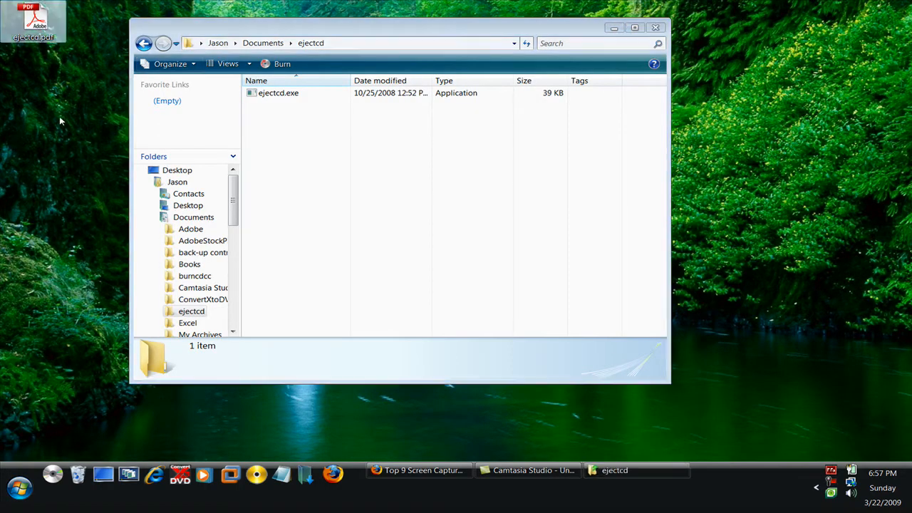
{"action": "mouse_move", "coordinate": [30, 21]}
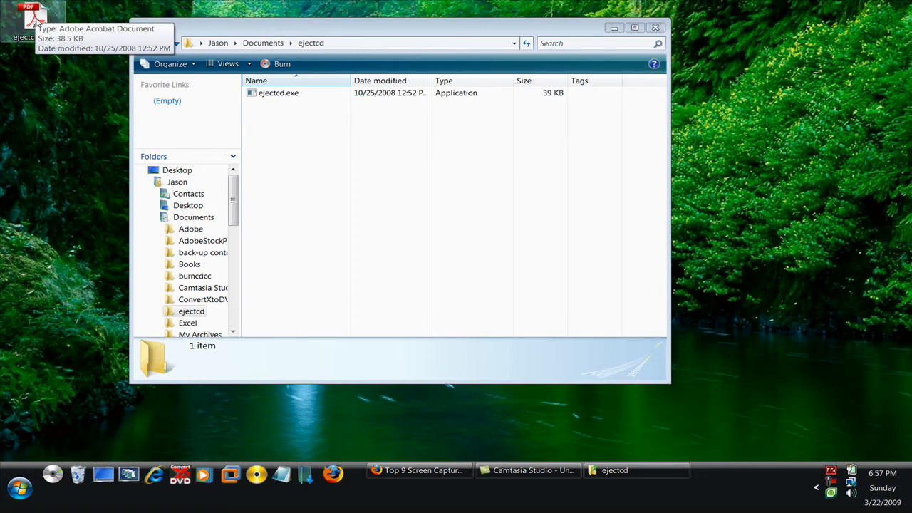
- Delete ejectcd.pdf from the desktop and re-check 'Hide extensions for known file types', applied
{"action": "right_click", "coordinate": [21, 17]}
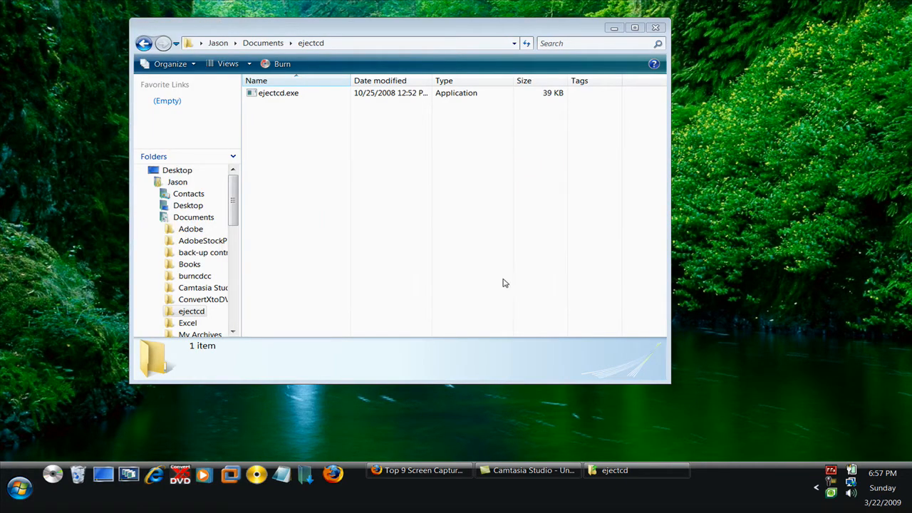
{"action": "left_click", "coordinate": [168, 63]}
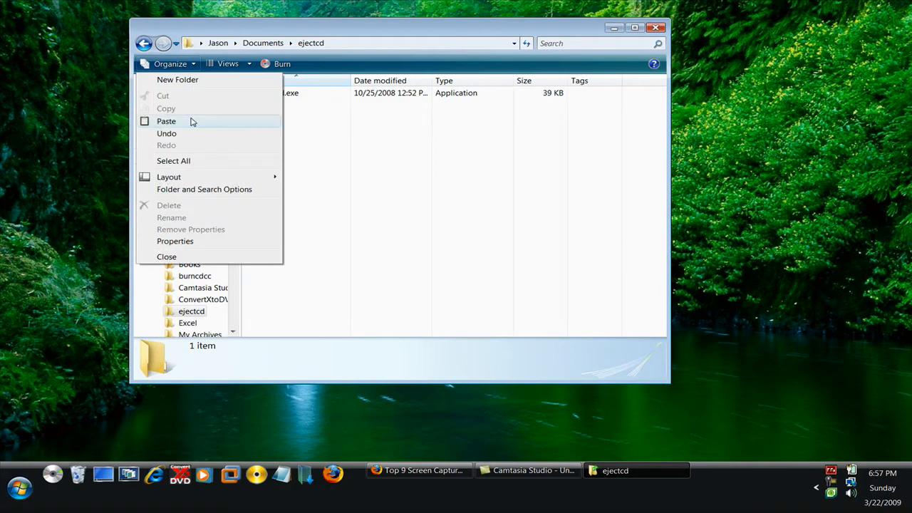
{"action": "left_click", "coordinate": [205, 188]}
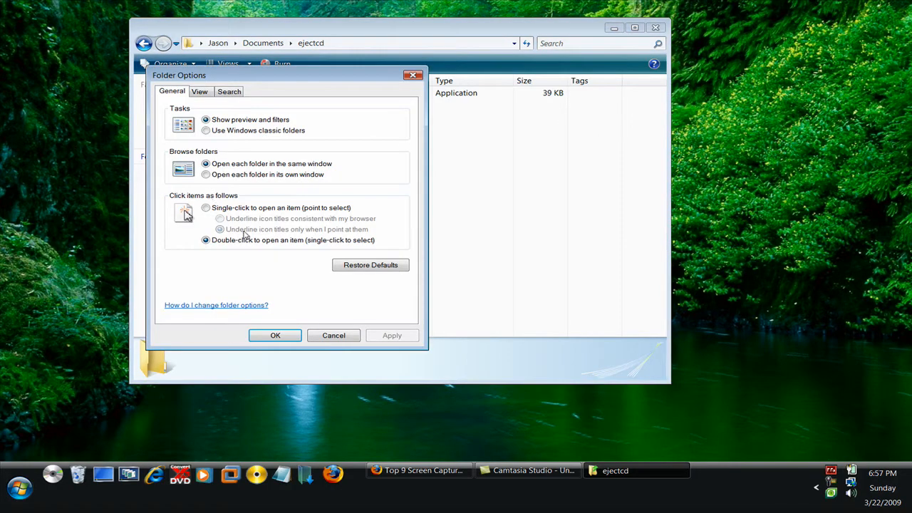
{"action": "left_click", "coordinate": [199, 91]}
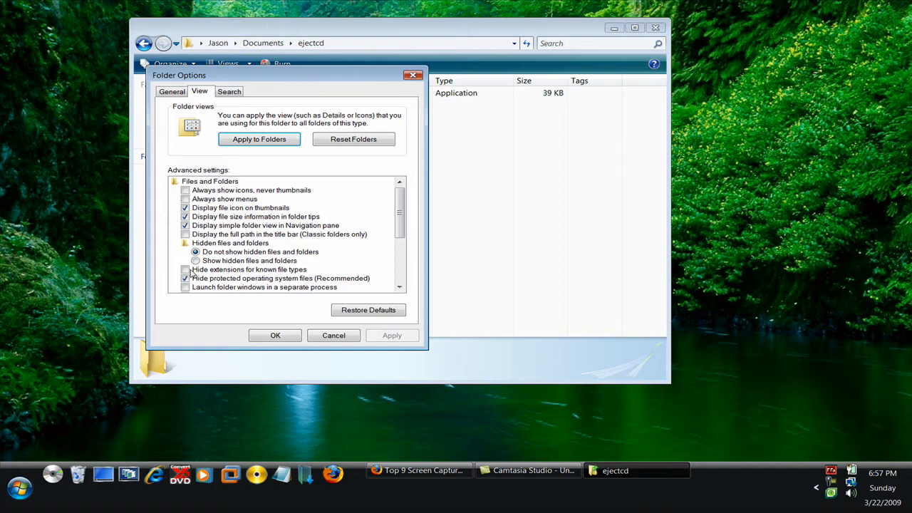
{"action": "left_click", "coordinate": [186, 269]}
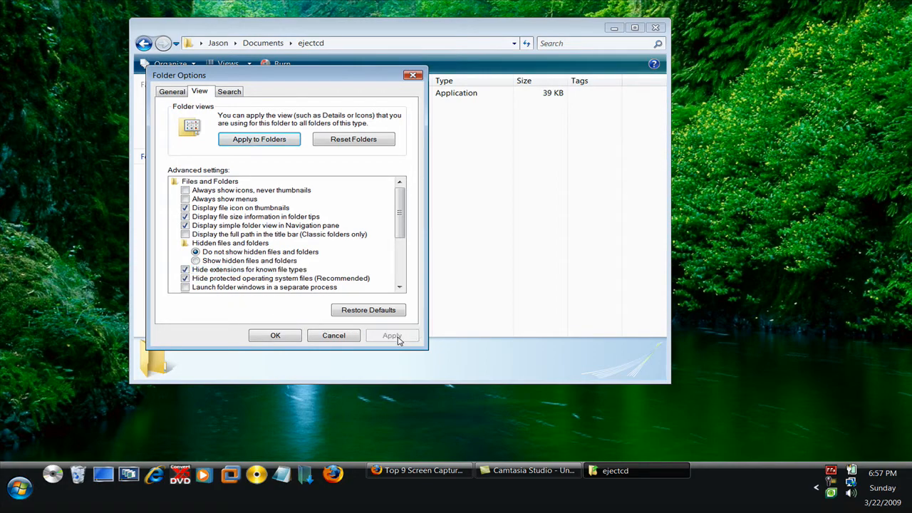
{"action": "left_click", "coordinate": [275, 335]}
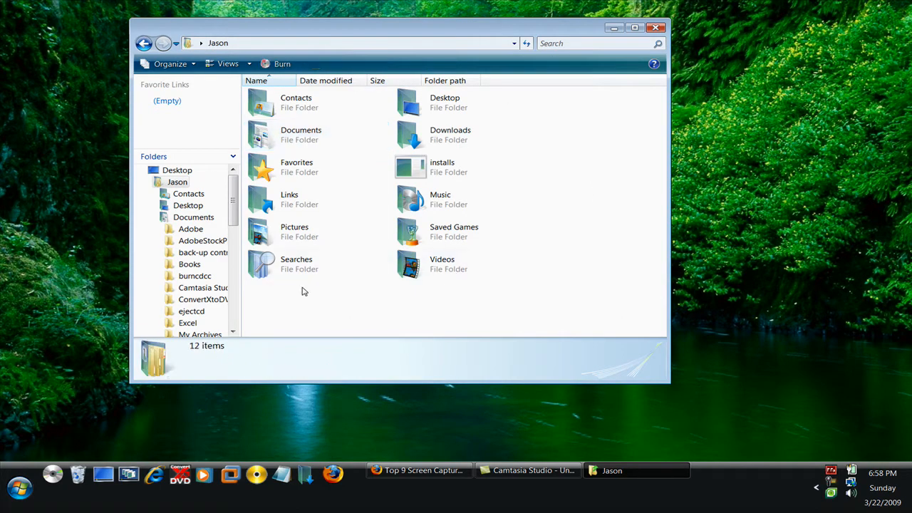
- Select 'Show hidden files and folders' in Folder Options so AppData appears in Jason
{"action": "left_click", "coordinate": [14, 489]}
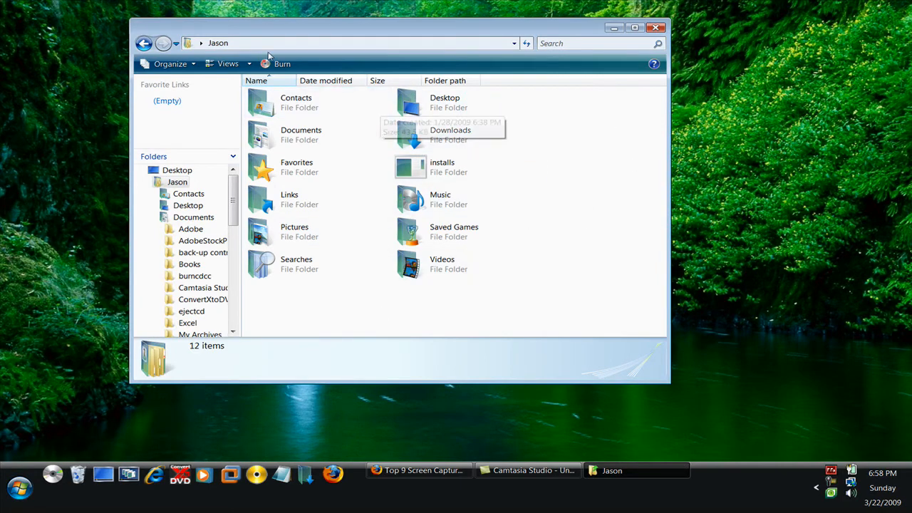
{"action": "left_click", "coordinate": [170, 63]}
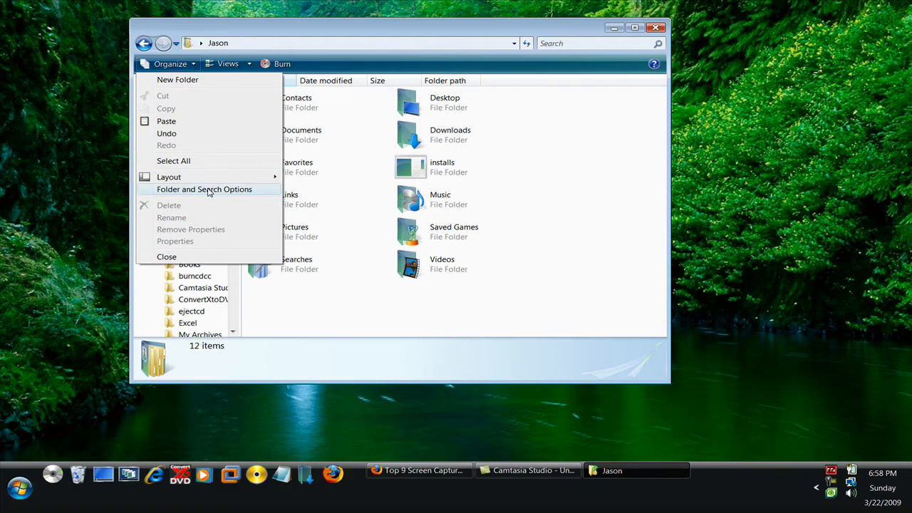
{"action": "left_click", "coordinate": [205, 188]}
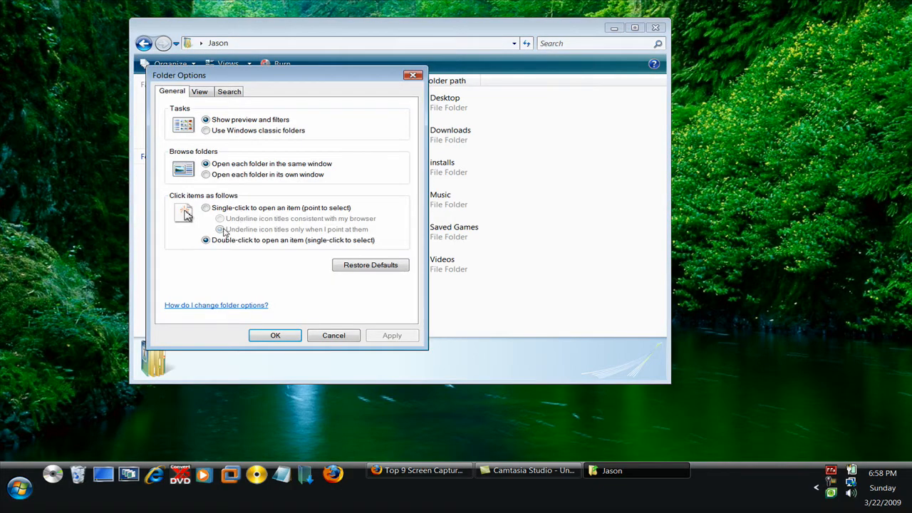
{"action": "left_click", "coordinate": [199, 91]}
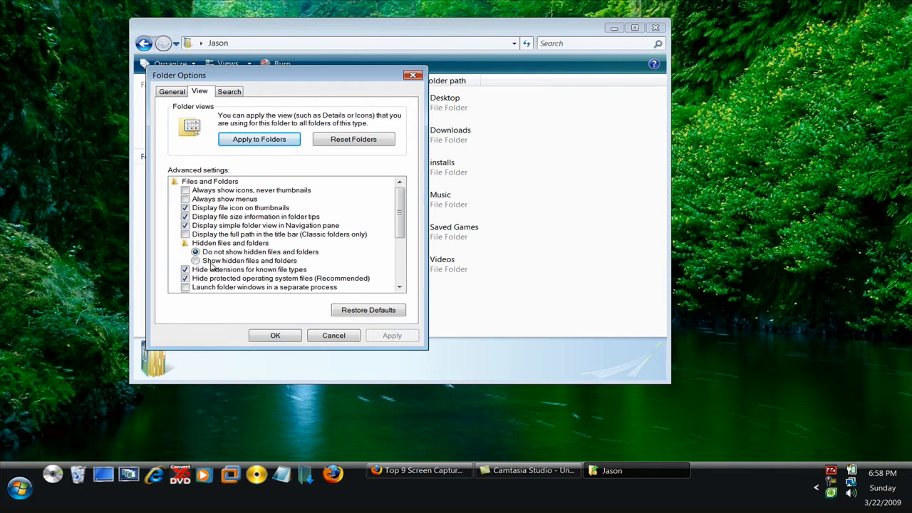
{"action": "left_click", "coordinate": [195, 261]}
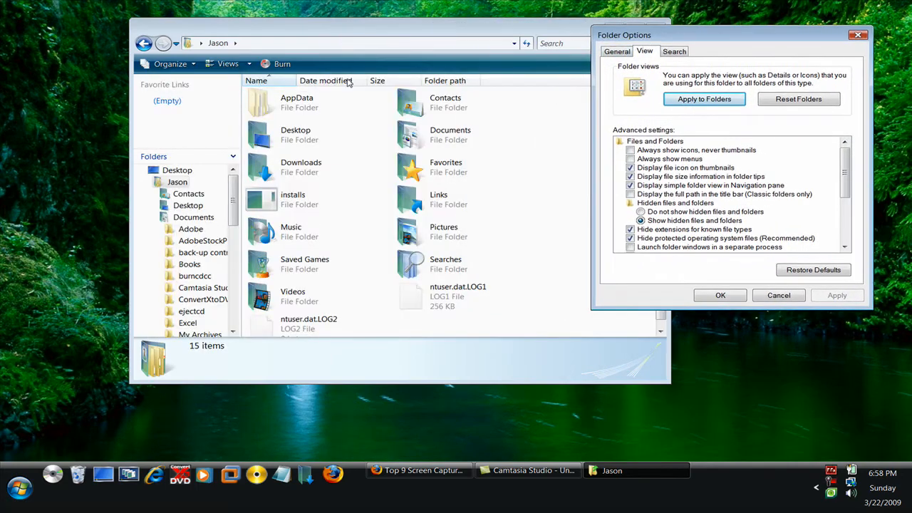
{"action": "mouse_move", "coordinate": [348, 327]}
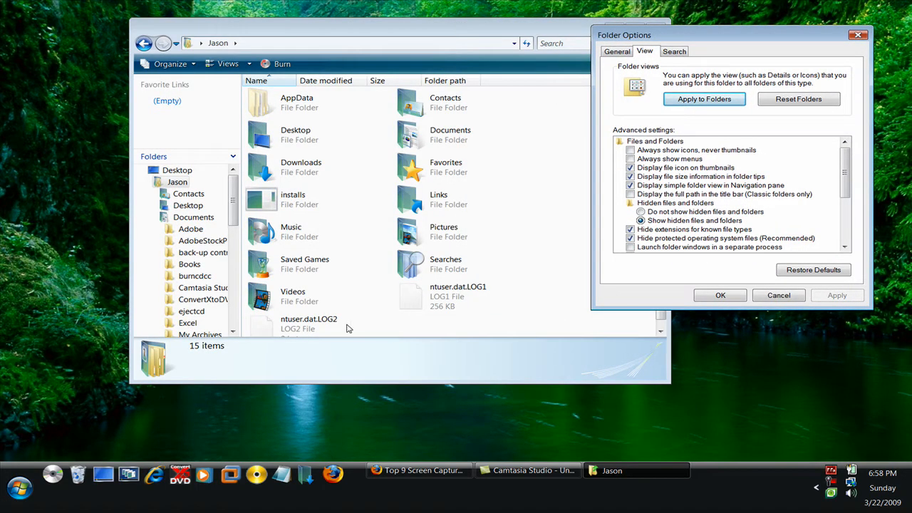
{"action": "left_click", "coordinate": [719, 295]}
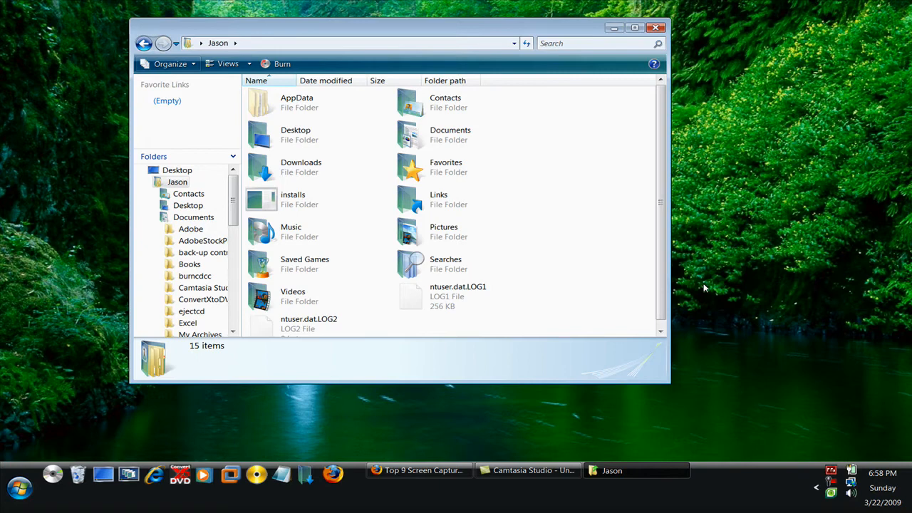
- Browse AppData\Local, go back, and open AppData\Roaming listing the program folders
{"action": "double_click", "coordinate": [297, 102]}
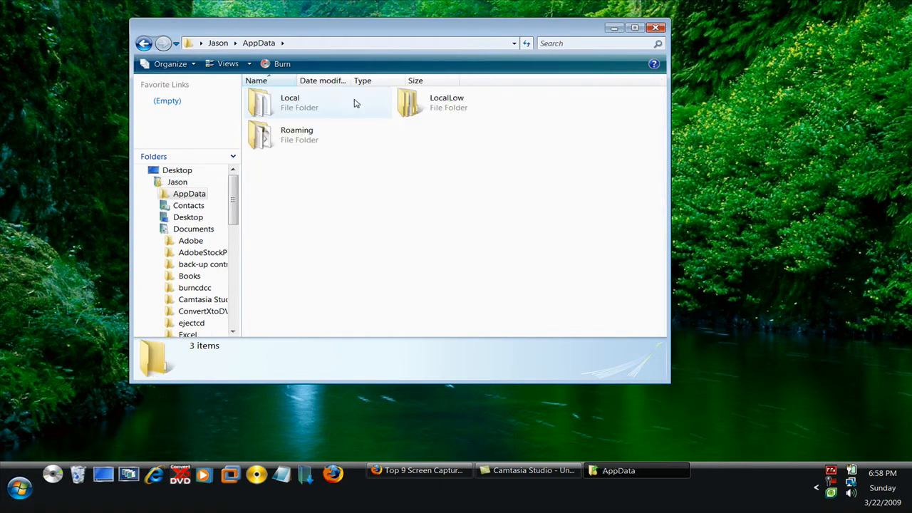
{"action": "mouse_move", "coordinate": [339, 151]}
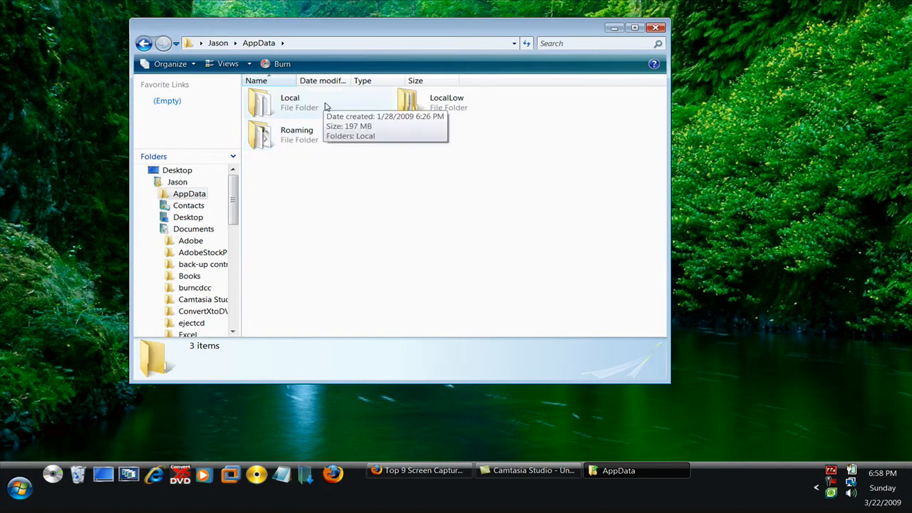
{"action": "double_click", "coordinate": [291, 103]}
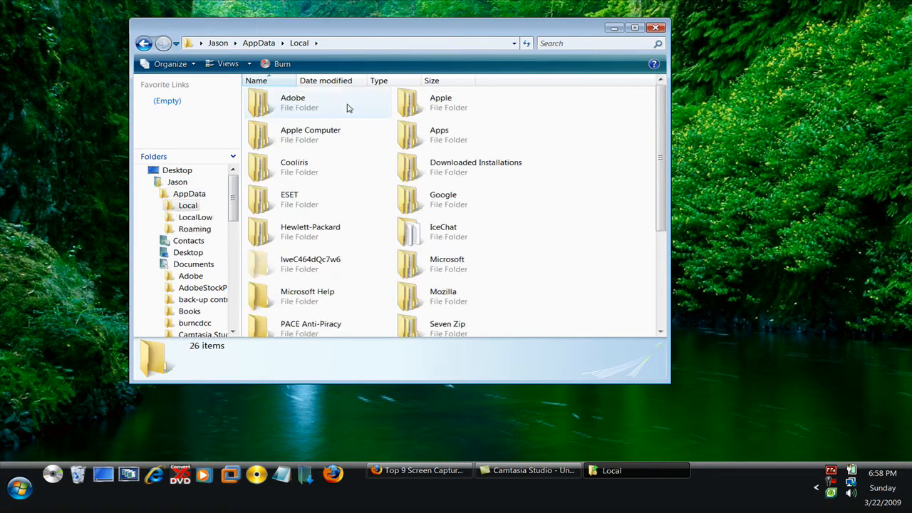
{"action": "scroll", "scroll_direction": "down", "scroll_amount": 3}
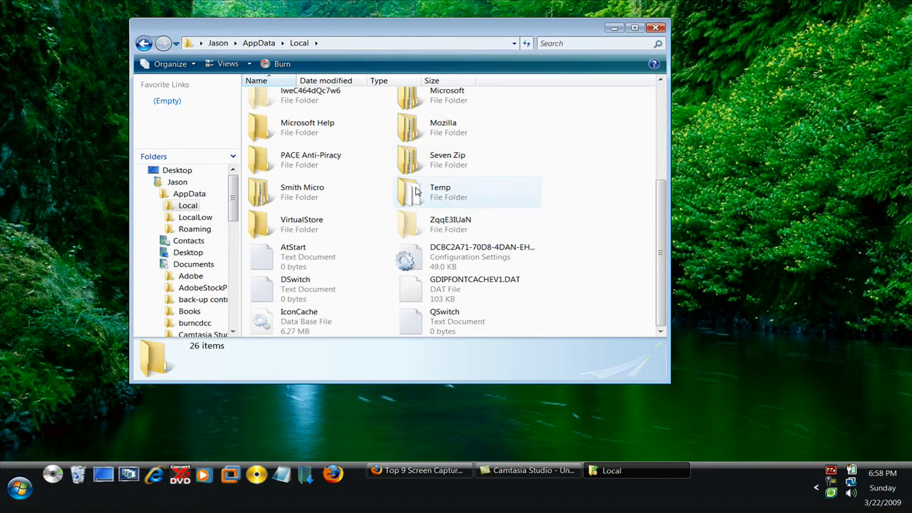
{"action": "left_click", "coordinate": [261, 43]}
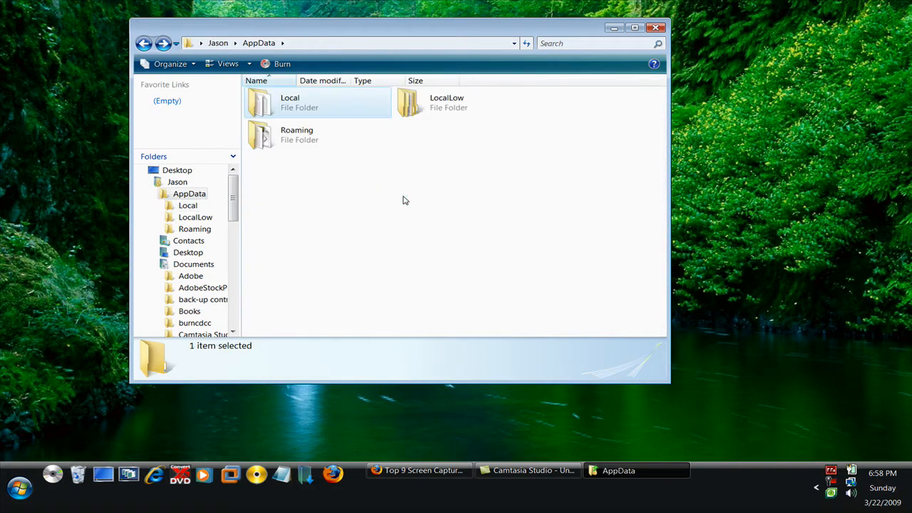
{"action": "double_click", "coordinate": [296, 134]}
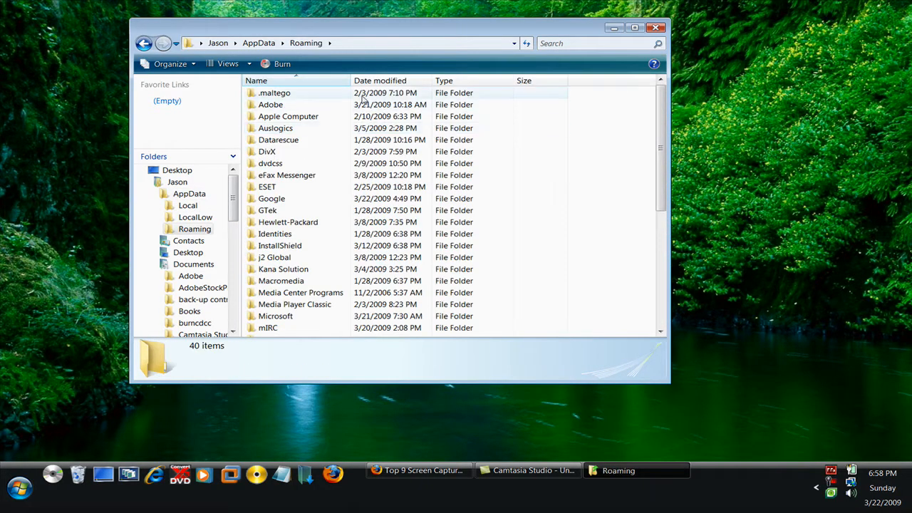
{"action": "left_click", "coordinate": [274, 92]}
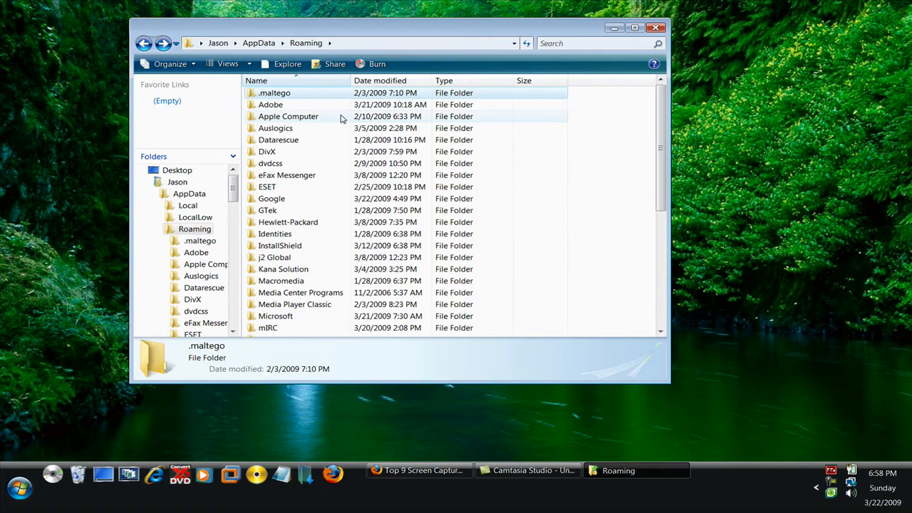
{"action": "mouse_move", "coordinate": [274, 93]}
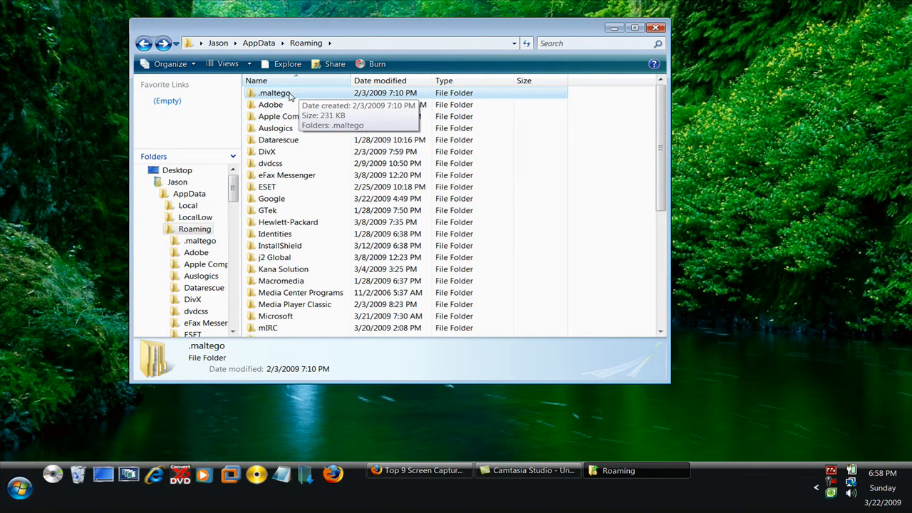
{"action": "mouse_move", "coordinate": [304, 103]}
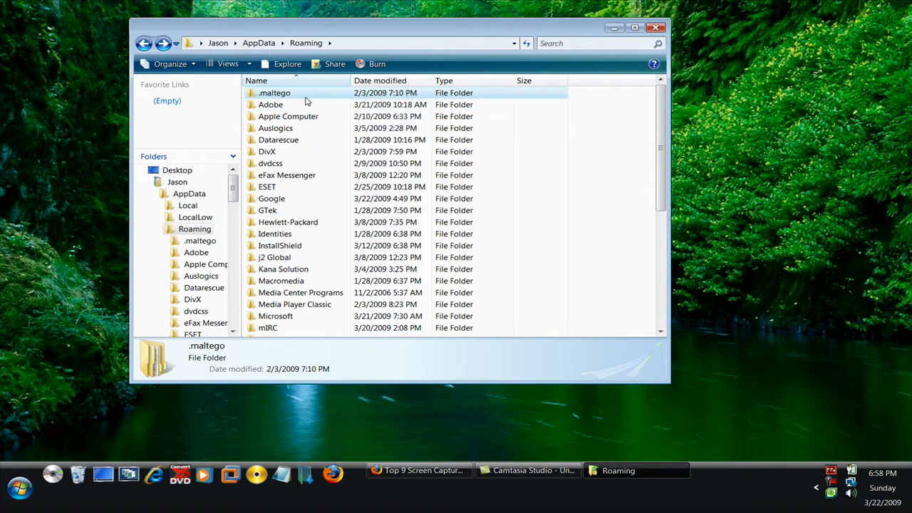
{"action": "scroll", "scroll_direction": "down", "scroll_amount": 3}
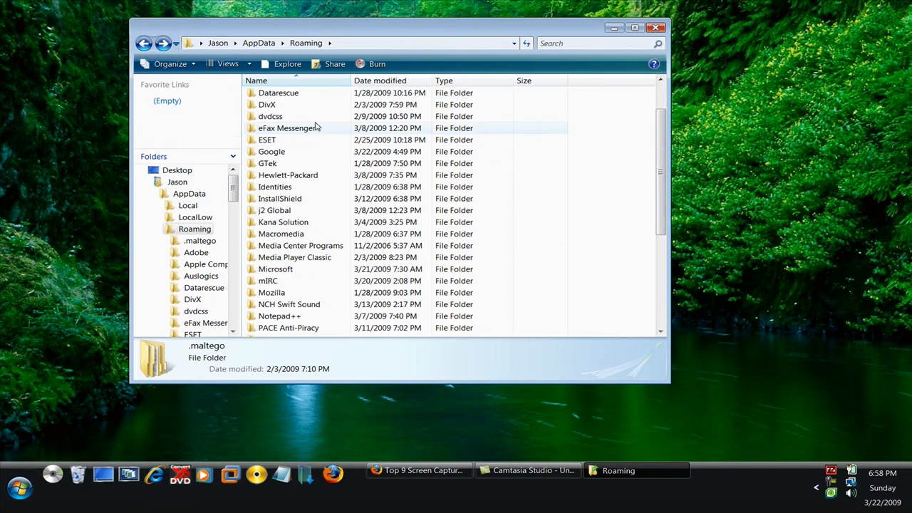
- Delete the eFax Messenger folder from Roaming, confirming the Recycle Bin prompt
{"action": "right_click", "coordinate": [283, 128]}
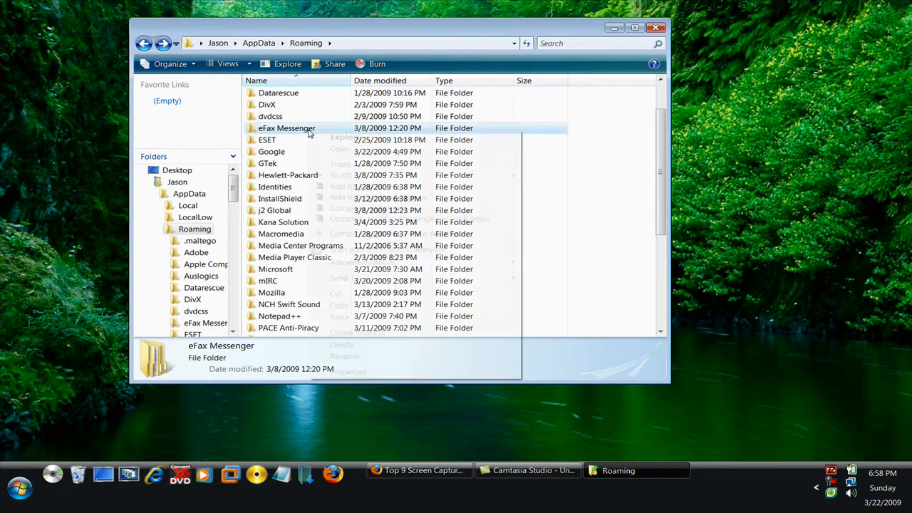
{"action": "left_click", "coordinate": [339, 343]}
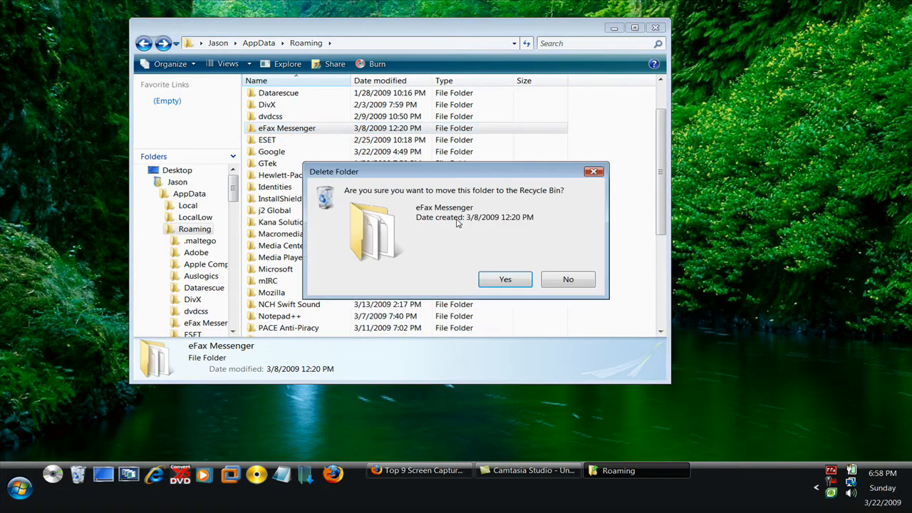
{"action": "left_click", "coordinate": [504, 279]}
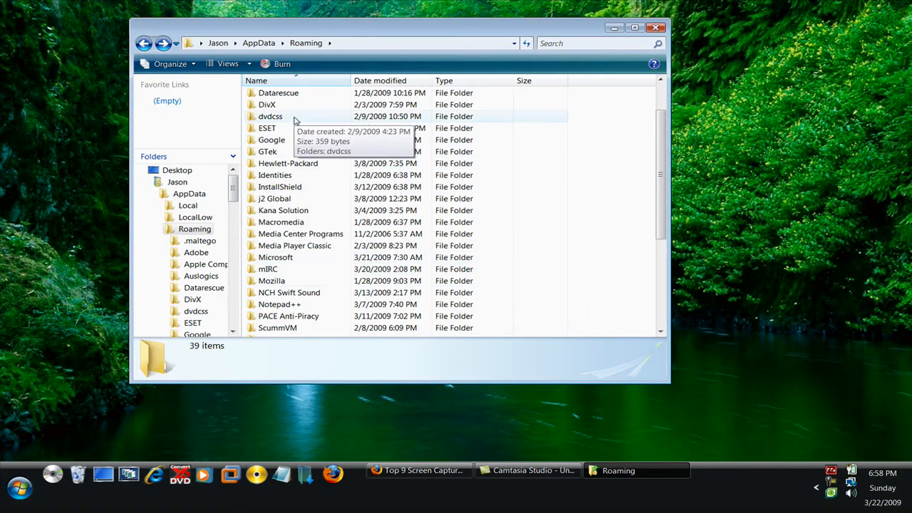
{"action": "double_click", "coordinate": [271, 117]}
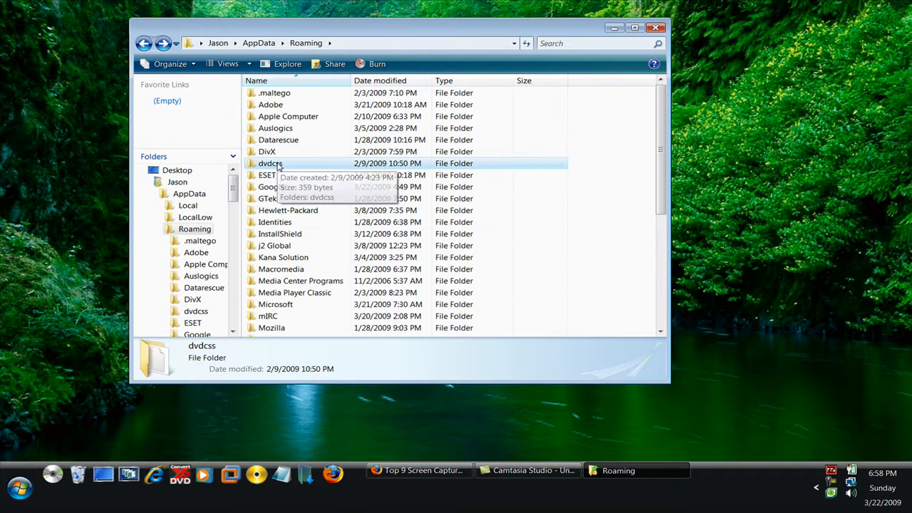
- Delete the dvdcss, Symantec and mIRC leftover folders, confirming each deletion
{"action": "right_click", "coordinate": [271, 162]}
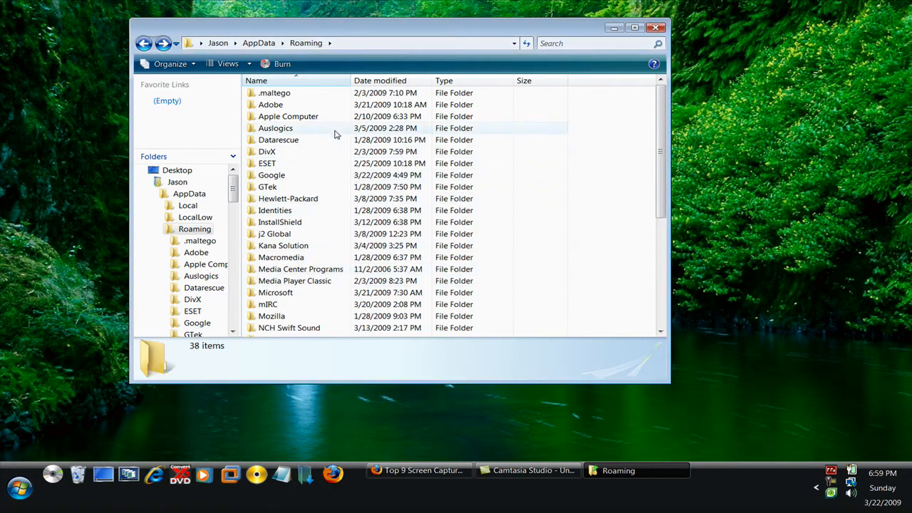
{"action": "scroll", "scroll_direction": "down", "scroll_amount": 3}
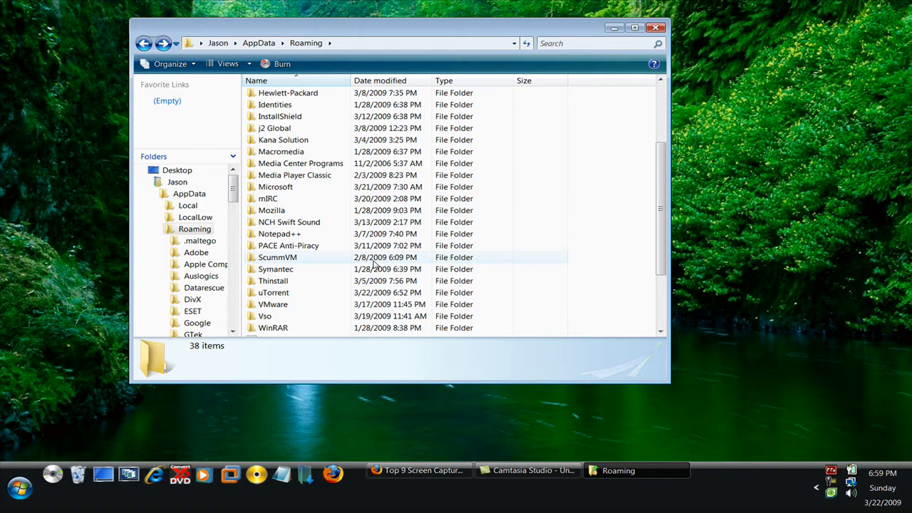
{"action": "right_click", "coordinate": [277, 267]}
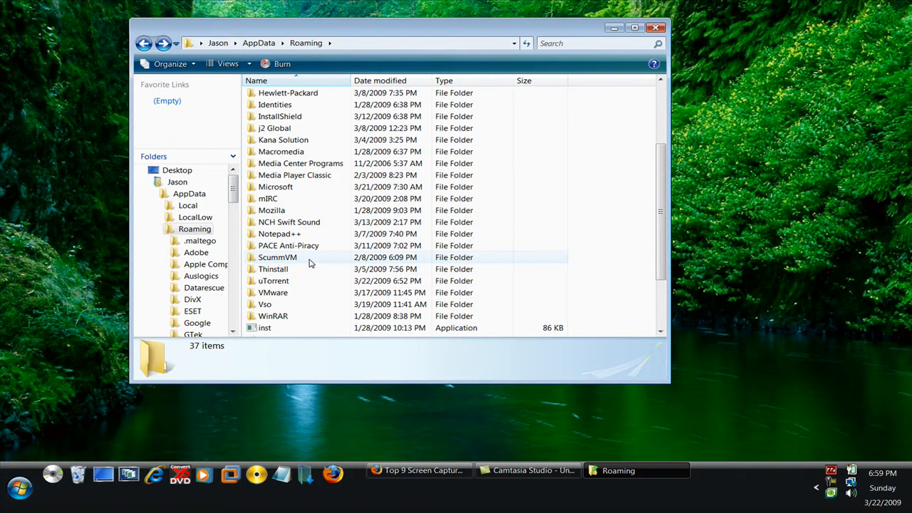
{"action": "right_click", "coordinate": [276, 257]}
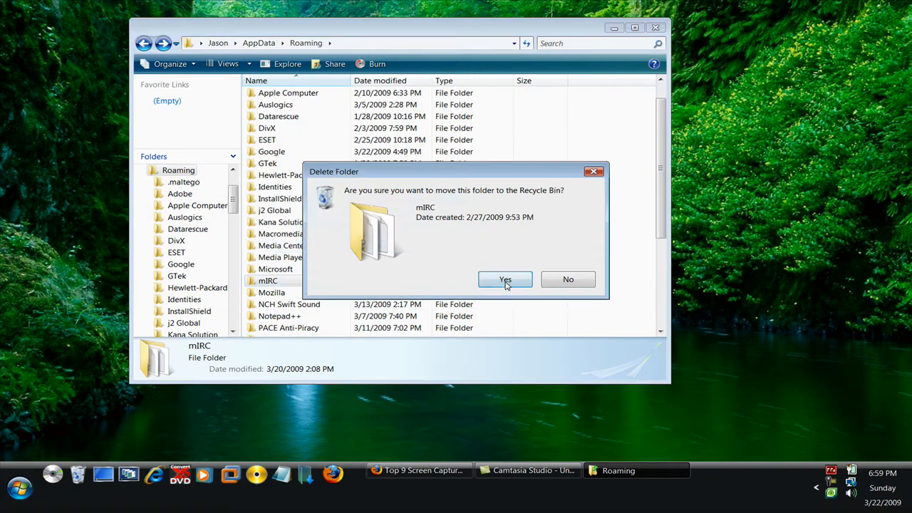
{"action": "left_click", "coordinate": [504, 279]}
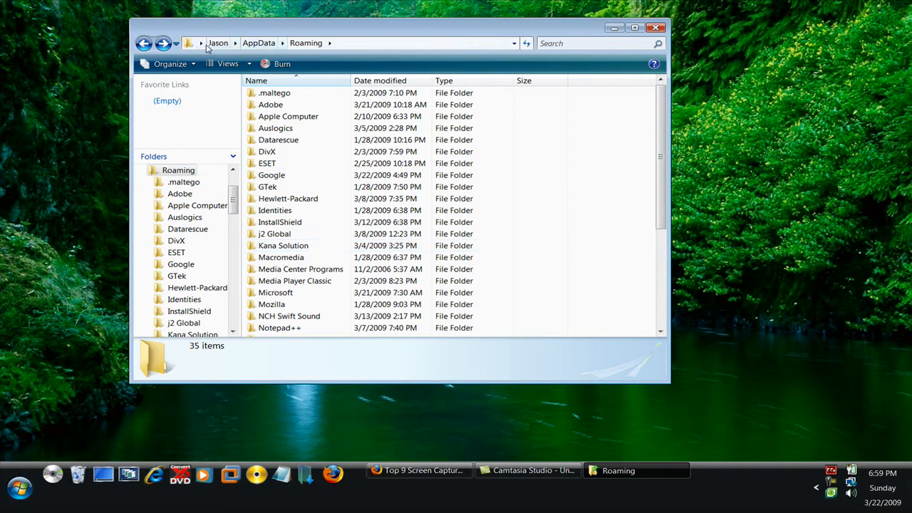
- Back in Jason, select 'Do not show hidden files and folders', confirm, and close the window
{"action": "left_click", "coordinate": [216, 42]}
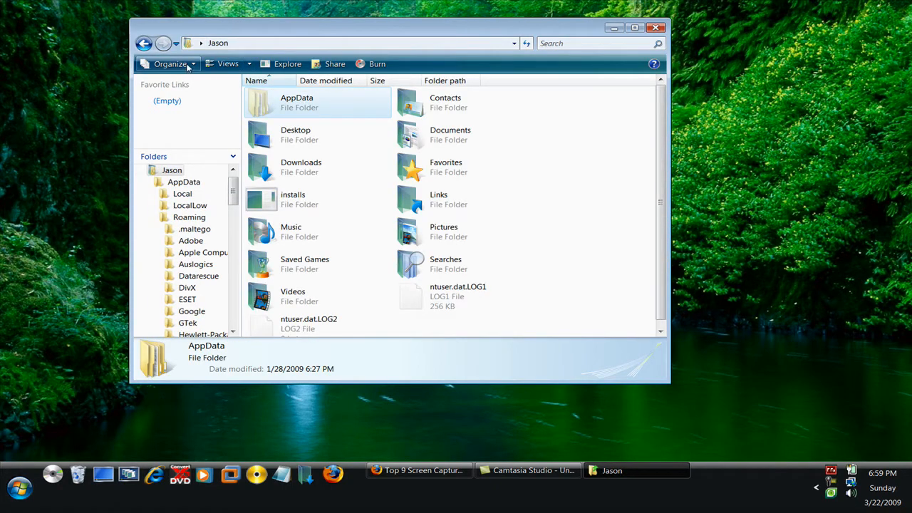
{"action": "left_click", "coordinate": [171, 62]}
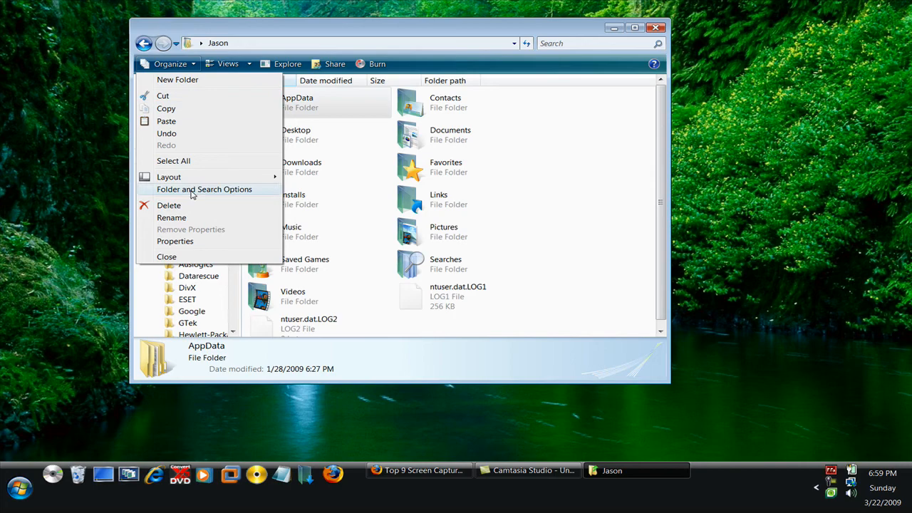
{"action": "left_click", "coordinate": [203, 188]}
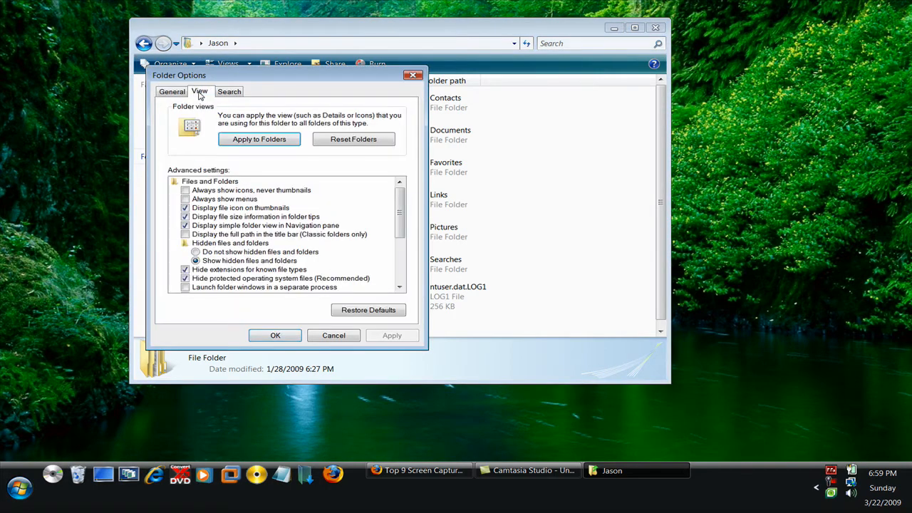
{"action": "left_click", "coordinate": [195, 250]}
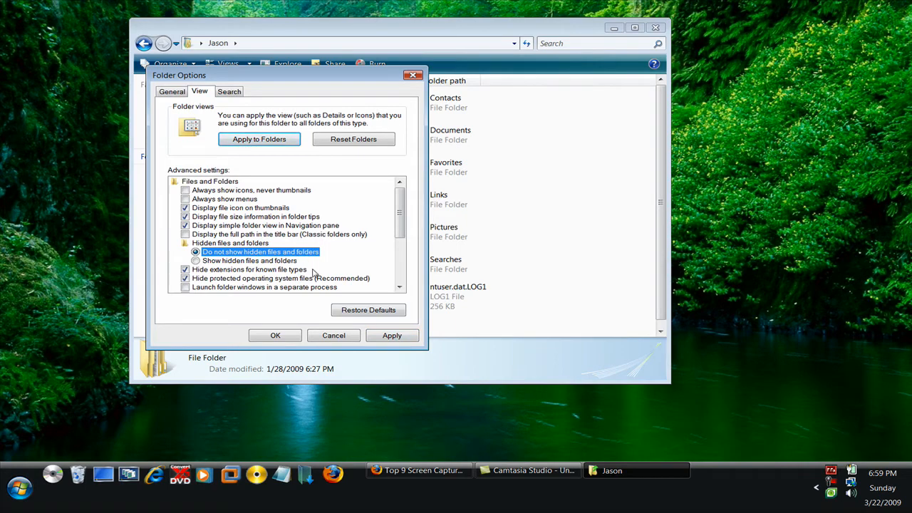
{"action": "left_click", "coordinate": [273, 336]}
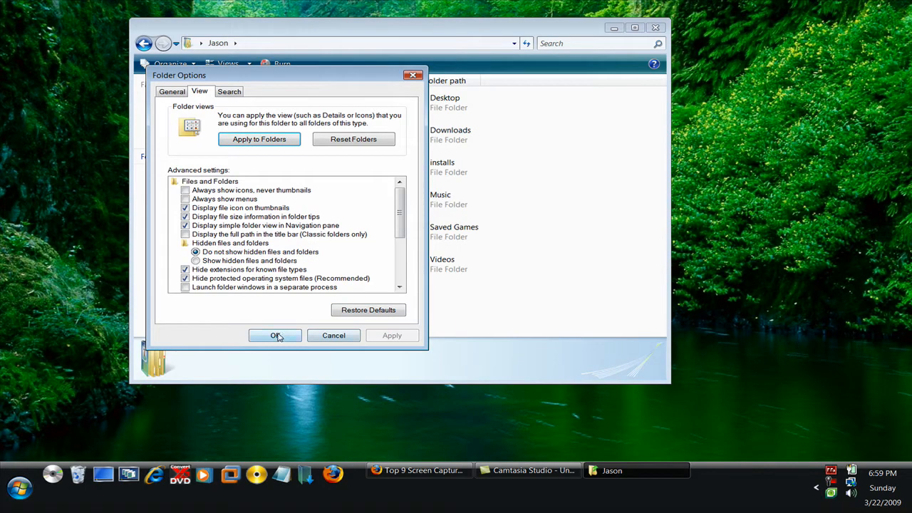
{"action": "left_click", "coordinate": [274, 335]}
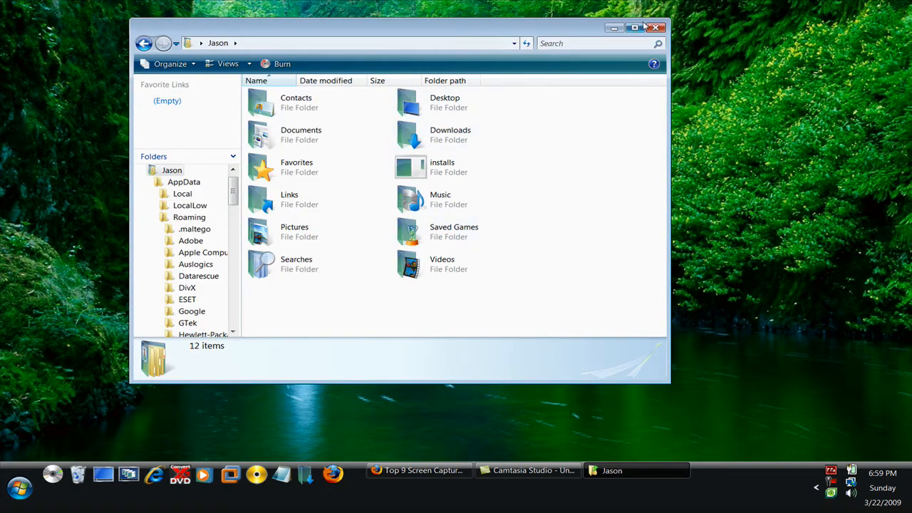
{"action": "left_click", "coordinate": [655, 27]}
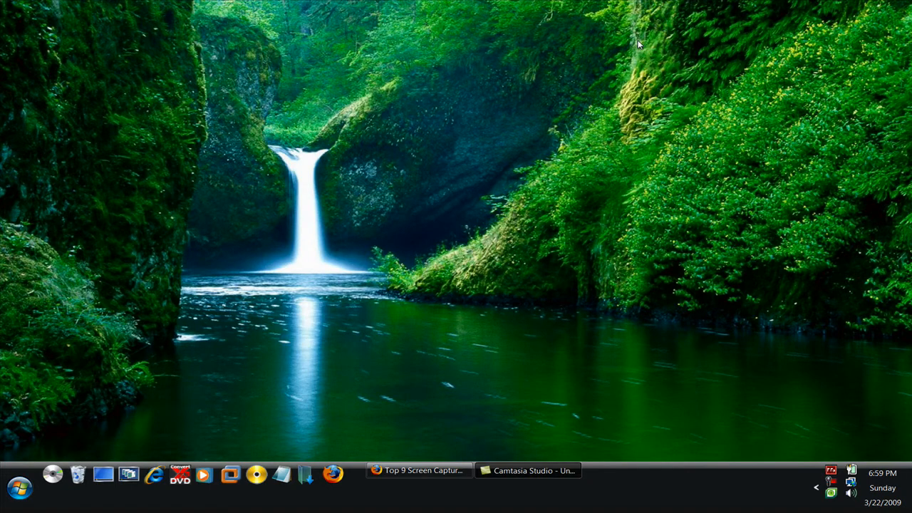
{"action": "mouse_move", "coordinate": [635, 290]}
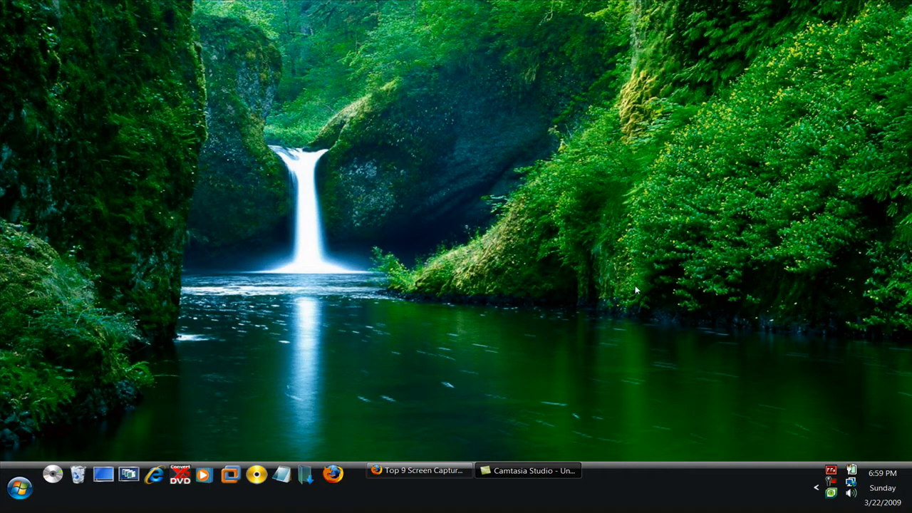